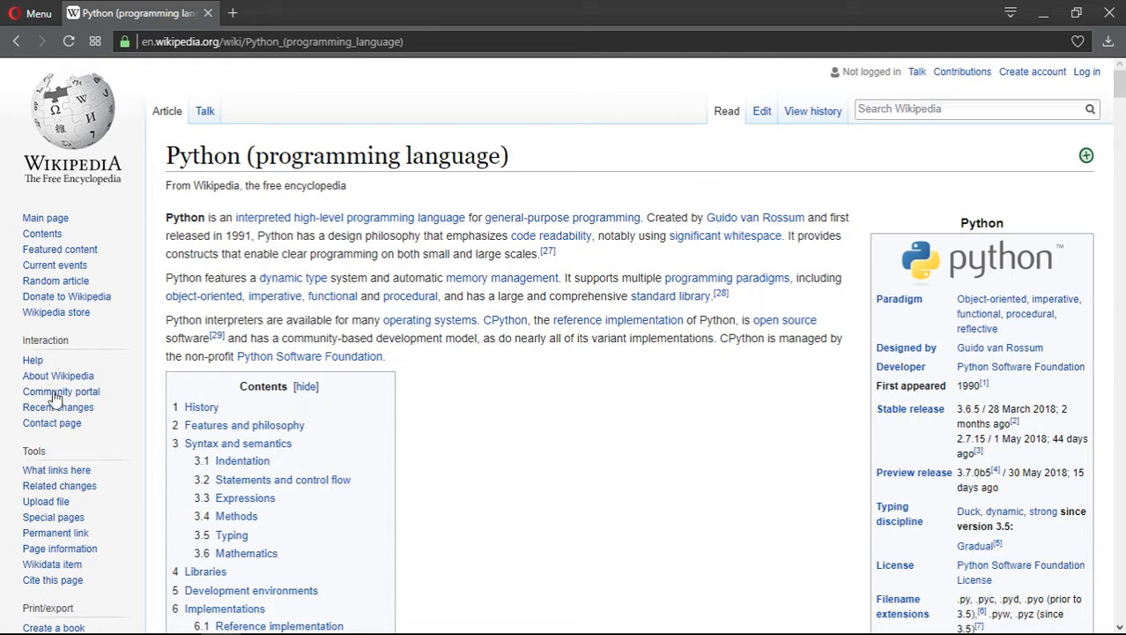
mouse_move(307, 247)
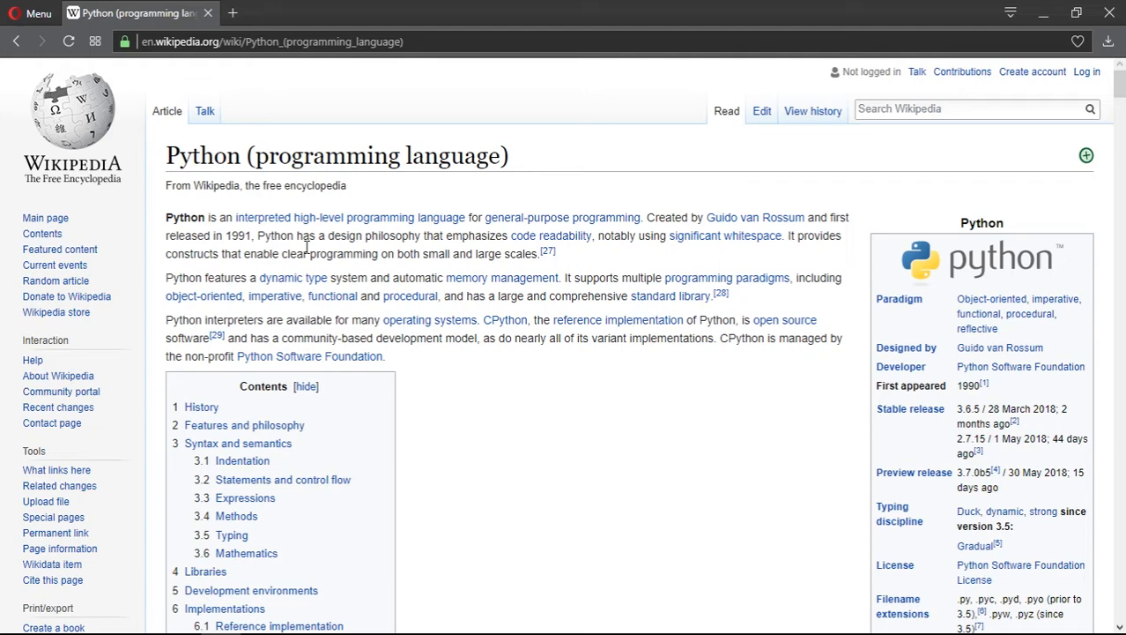
mouse_move(719, 384)
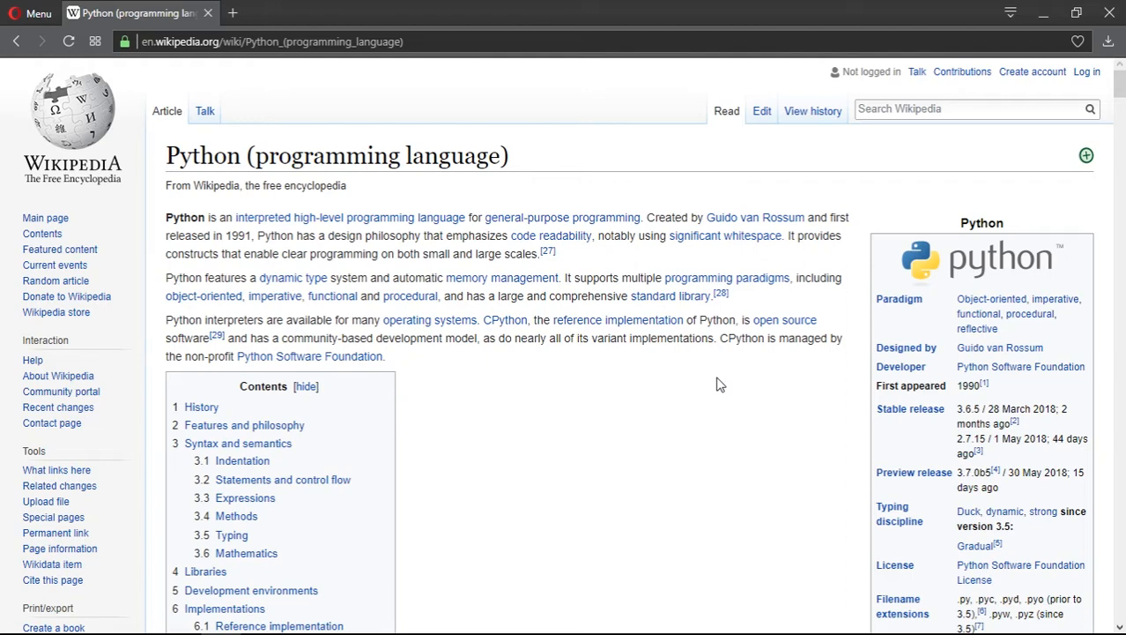
scroll(down, 3)
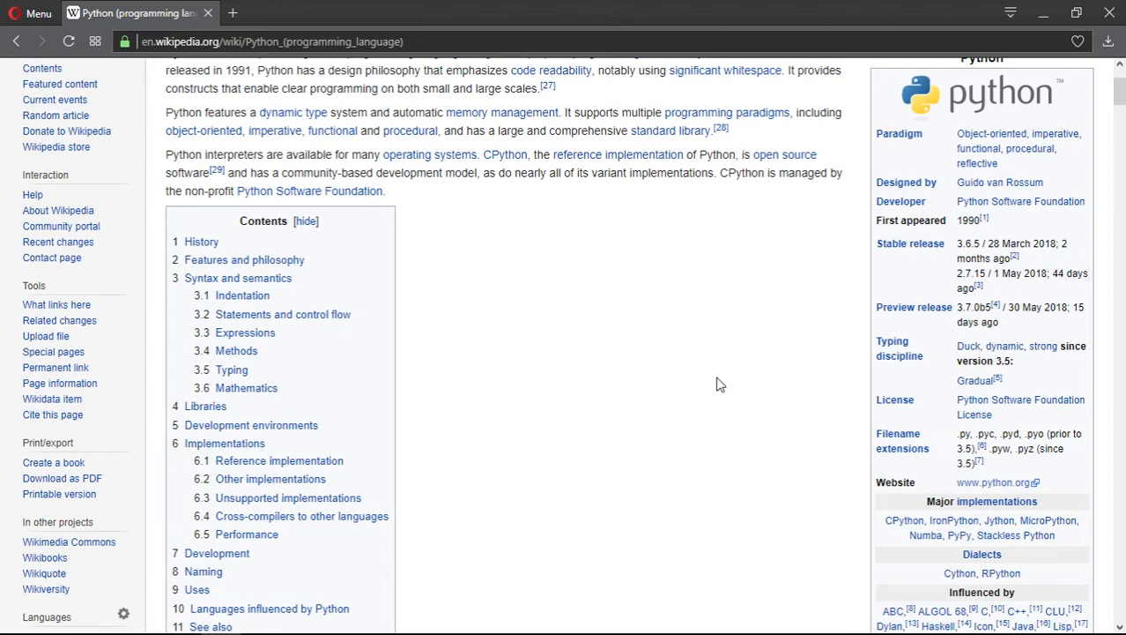
scroll(up, 3)
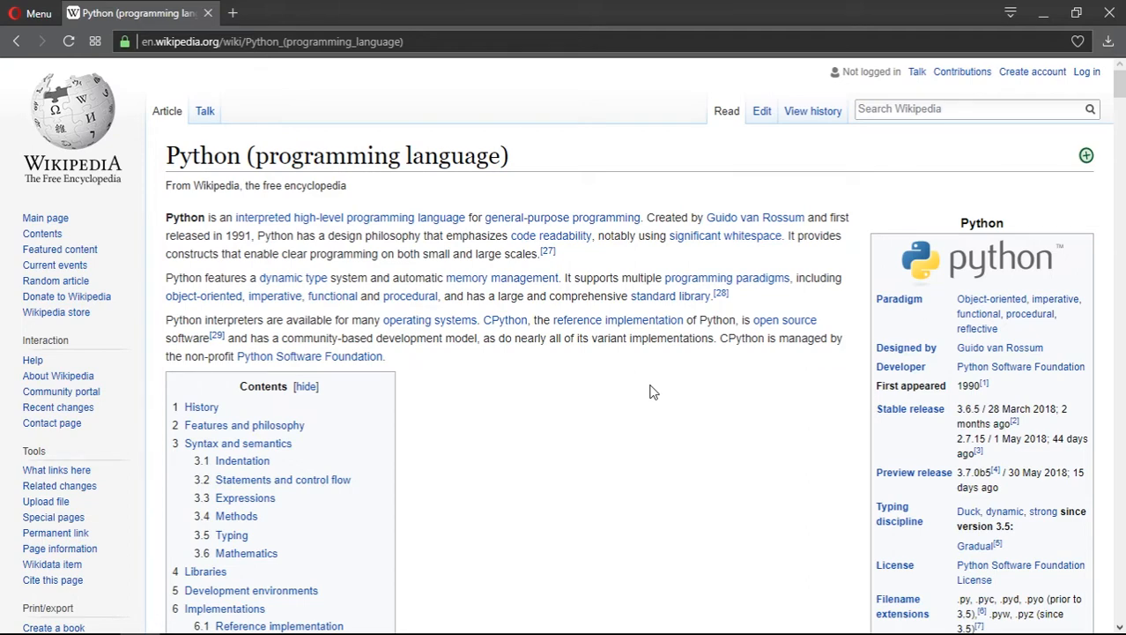
scroll(down, 3)
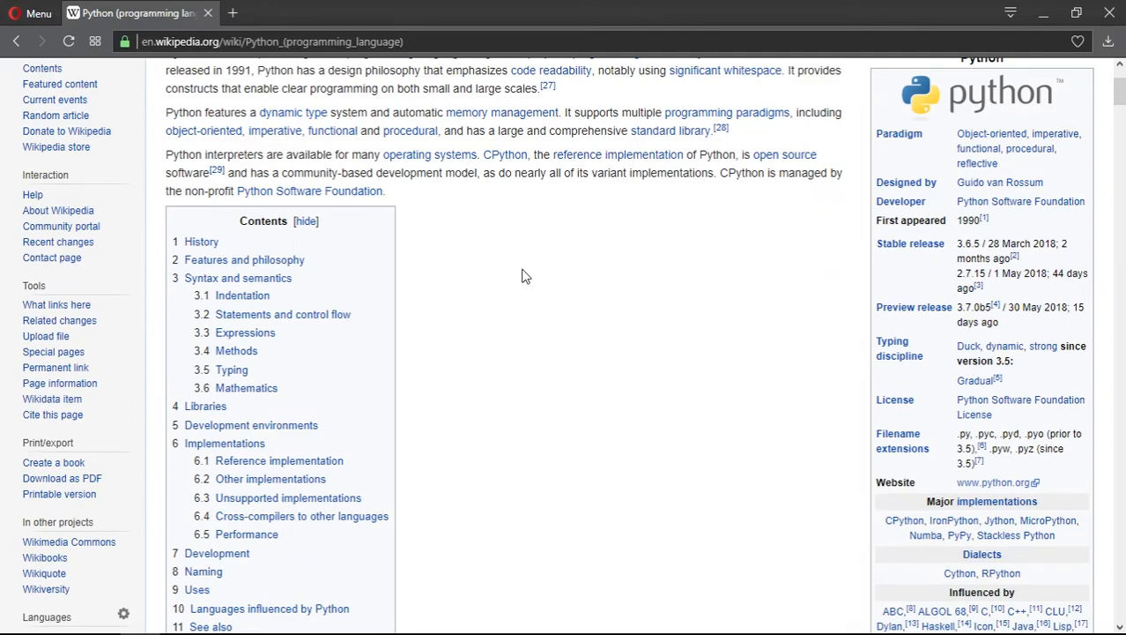
scroll(down, 3)
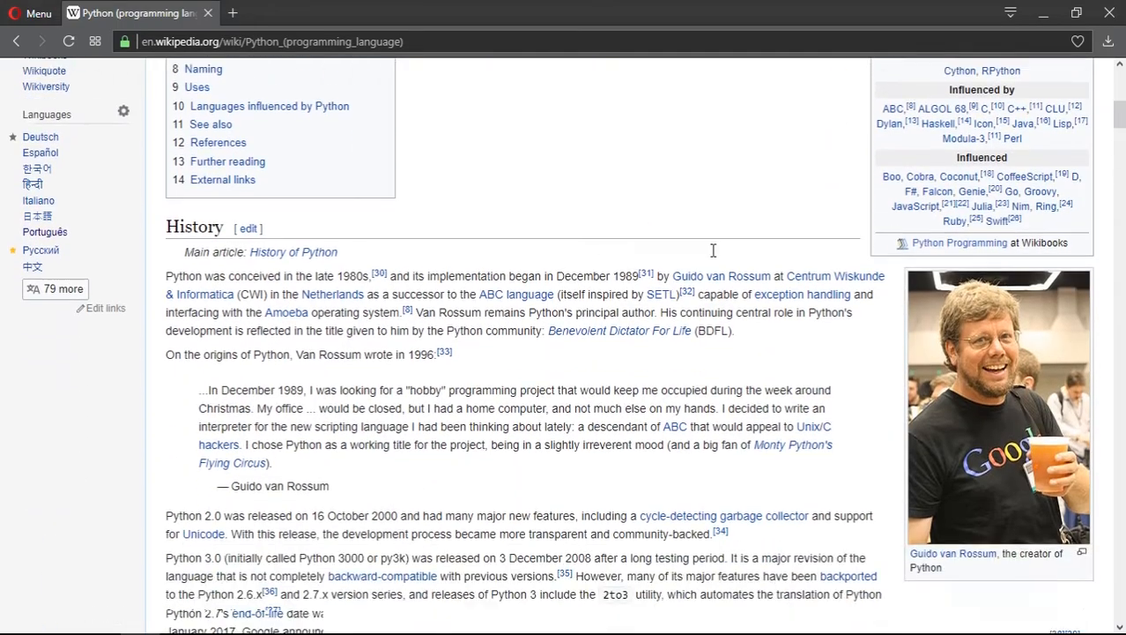
scroll(down, 3)
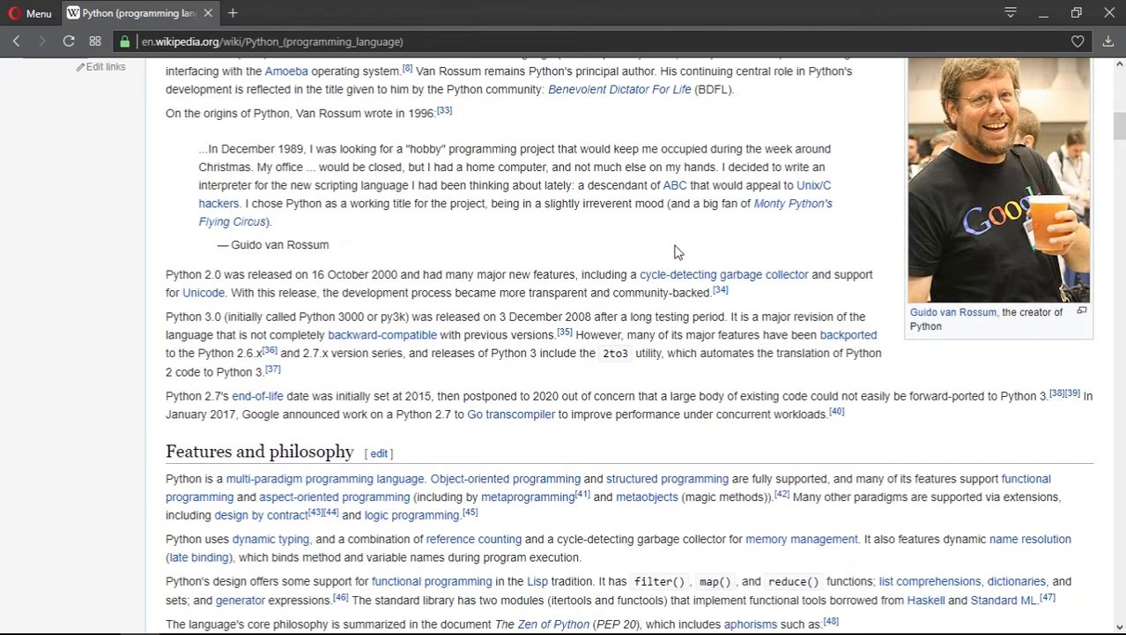
scroll(down, 3)
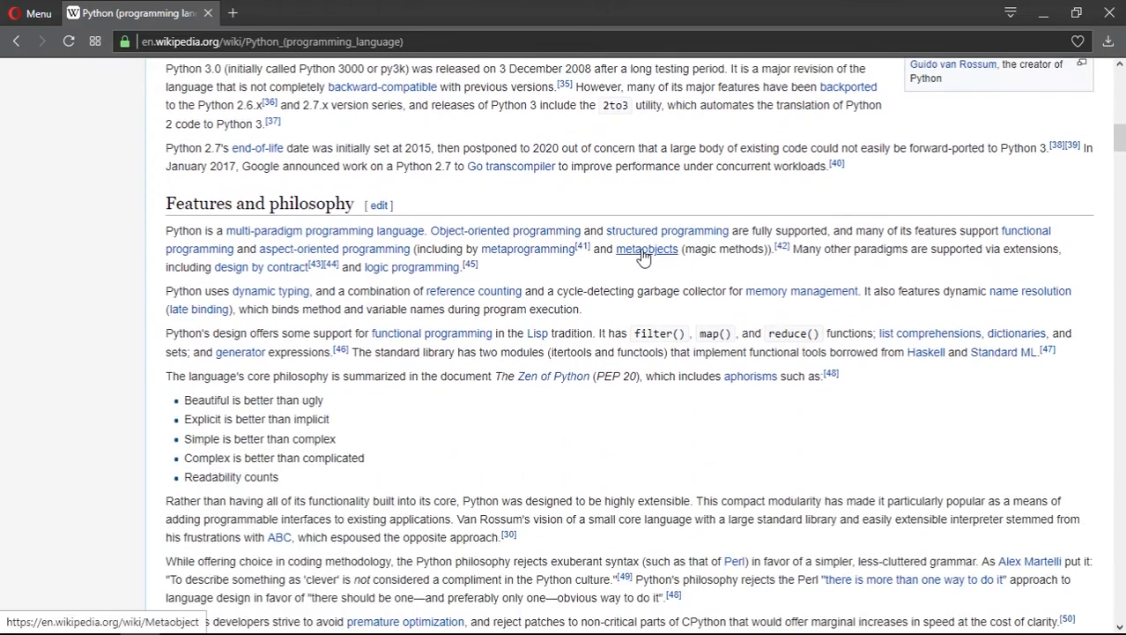
mouse_move(647, 249)
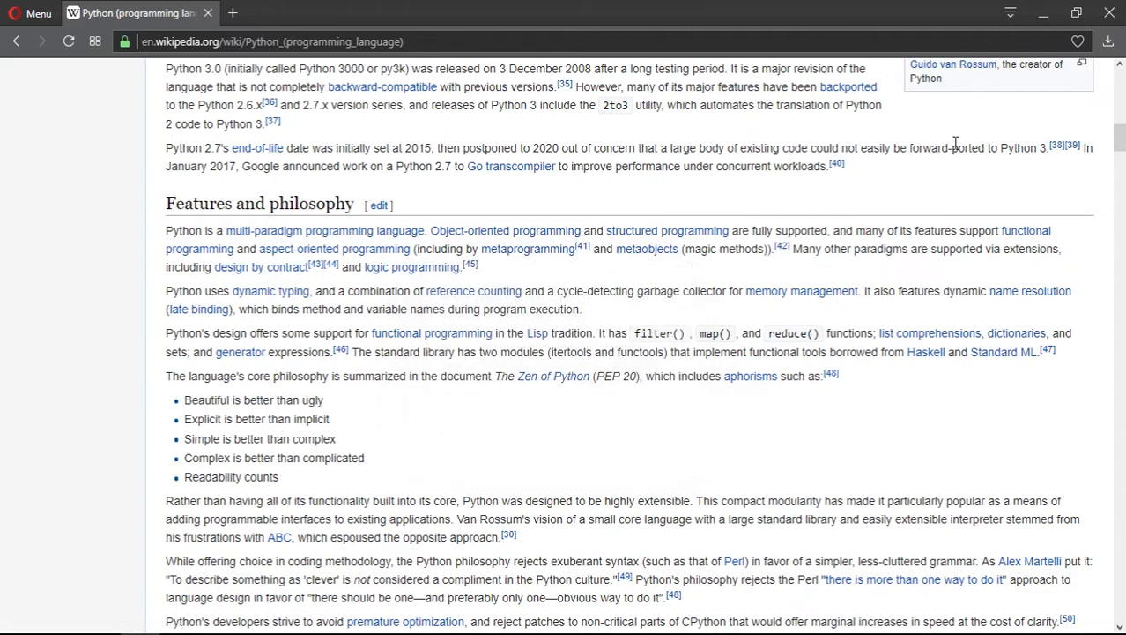
scroll(down, 3)
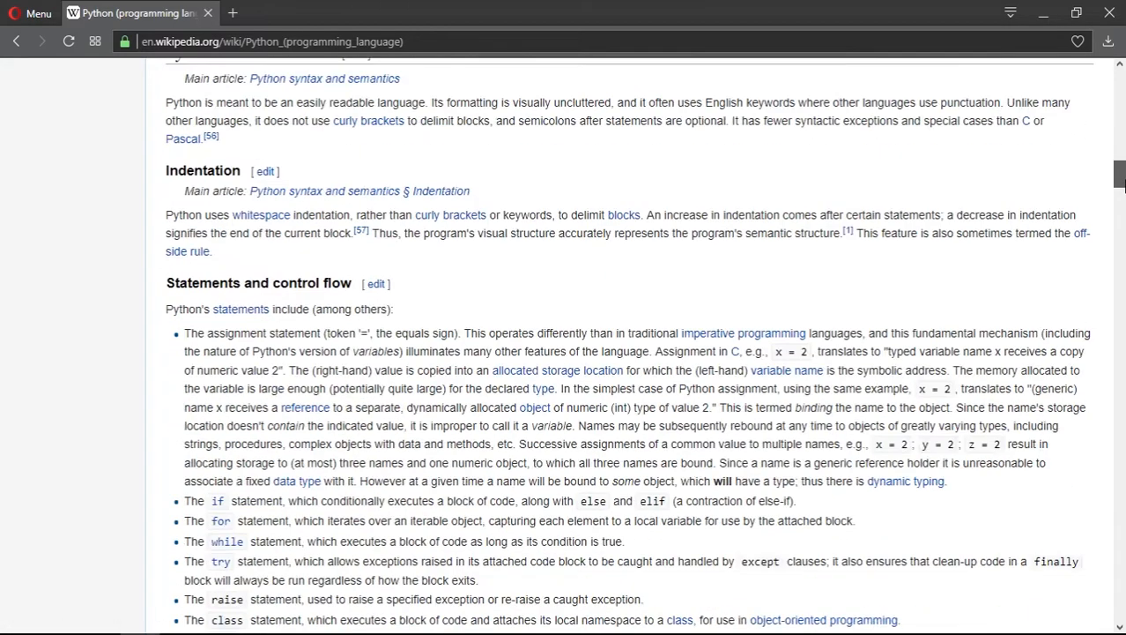
scroll(down, 3)
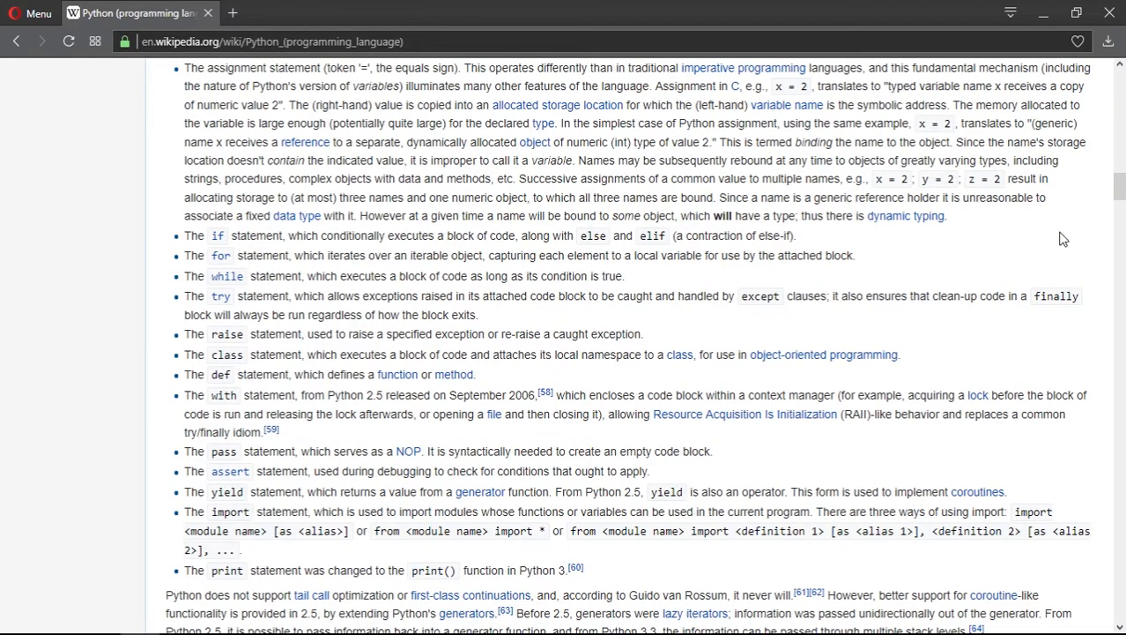
scroll(down, 3)
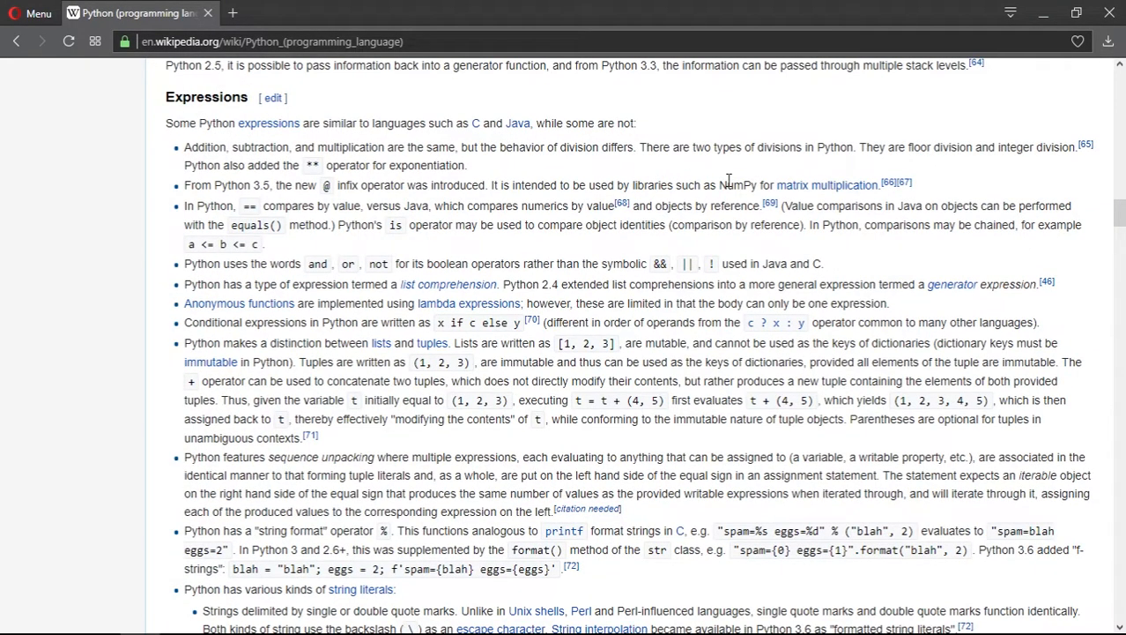
scroll(down, 3)
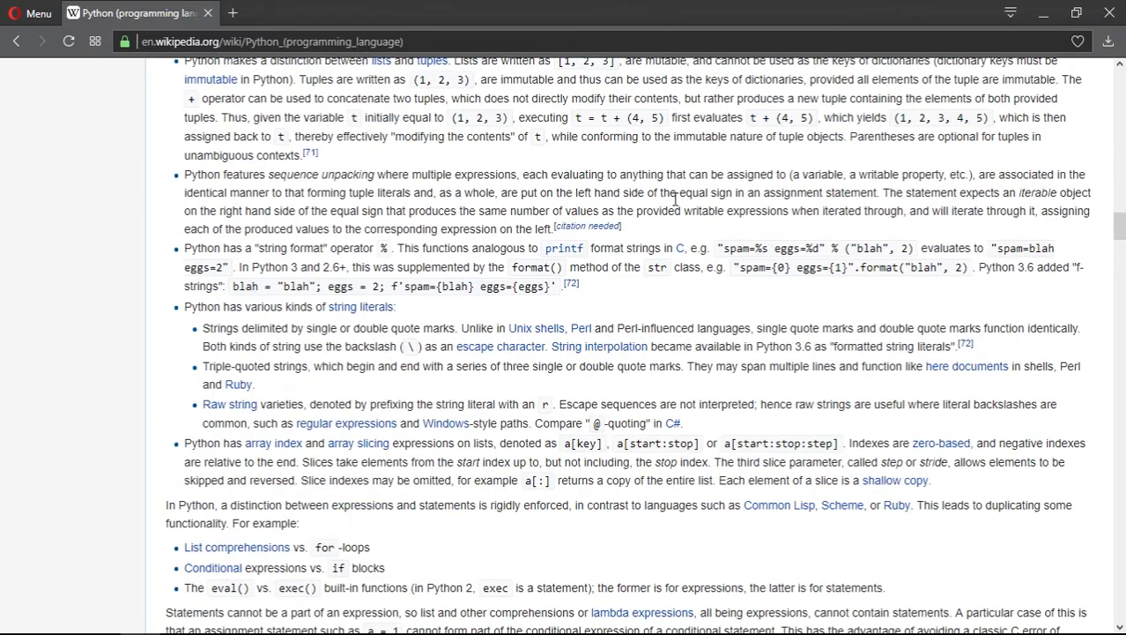